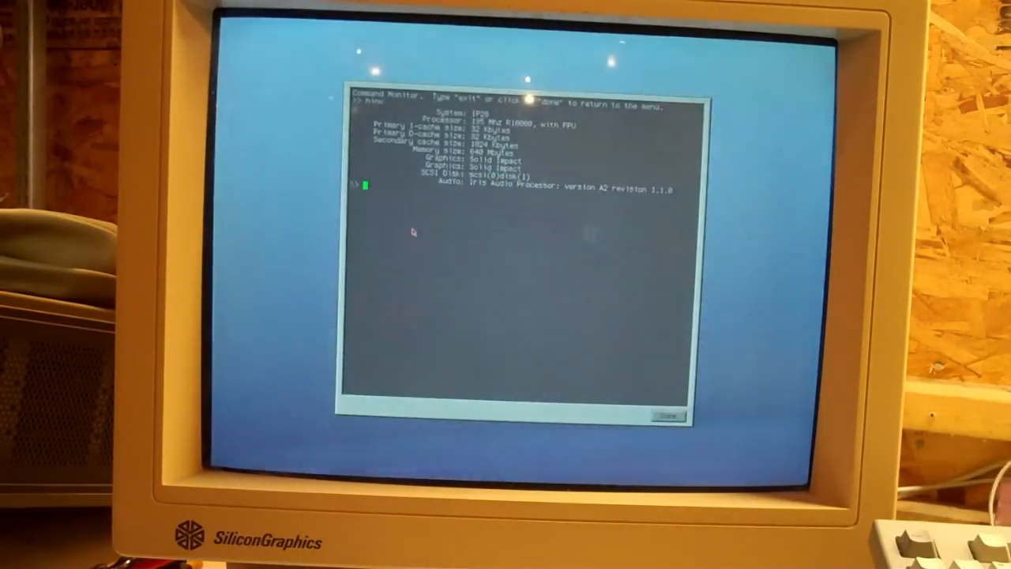
Leave the hardware inventory listing via Done and return to the System Maintenance Menu
{"action": "left_click", "coordinate": [666, 417]}
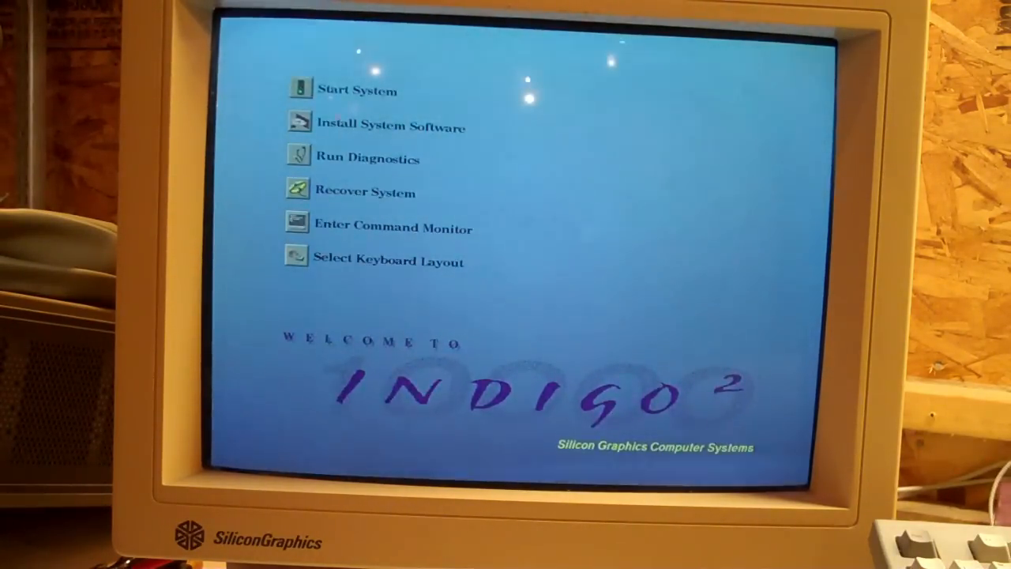
{"action": "left_click", "coordinate": [357, 88]}
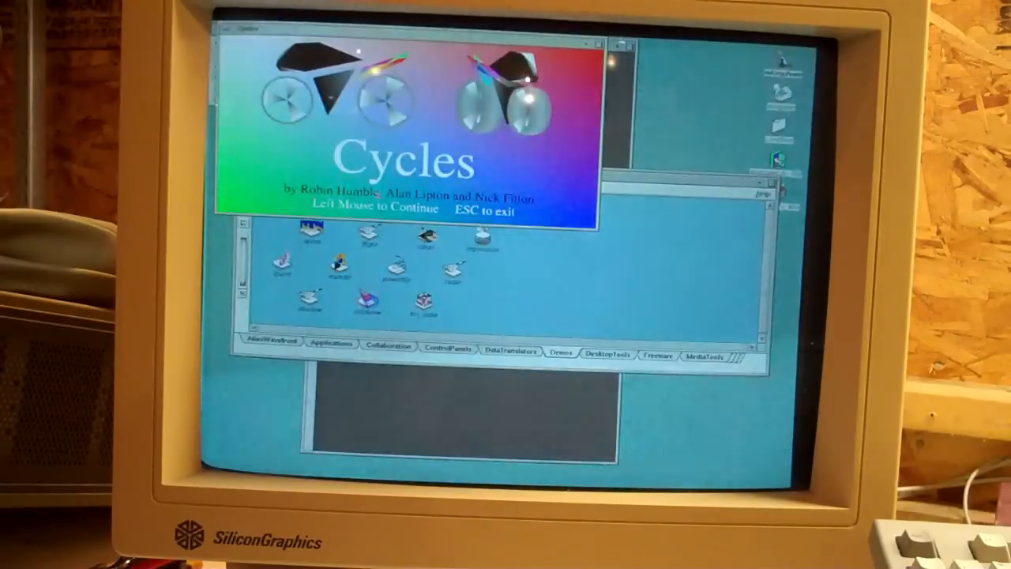
Continue past the Cycles title screen into the running demo
{"action": "left_click", "coordinate": [376, 208]}
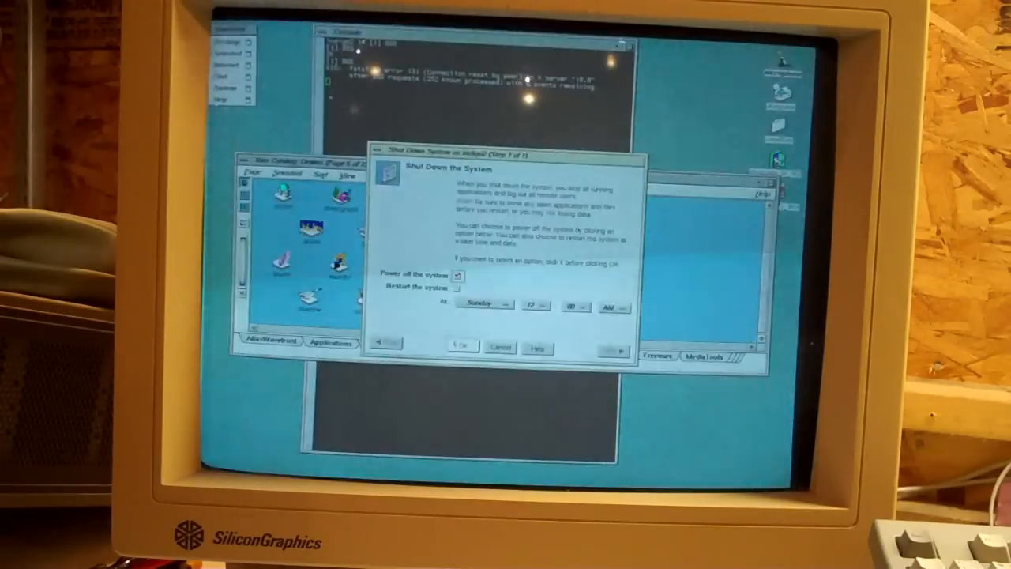
Confirm 'Power off the system' with OK so IRIX begins shutting down
{"action": "left_click", "coordinate": [461, 348]}
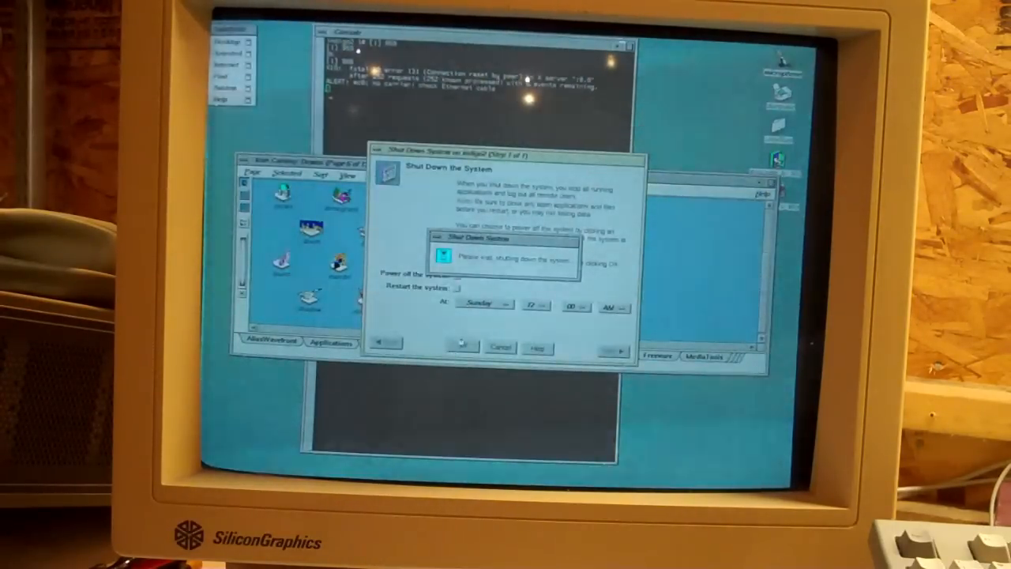